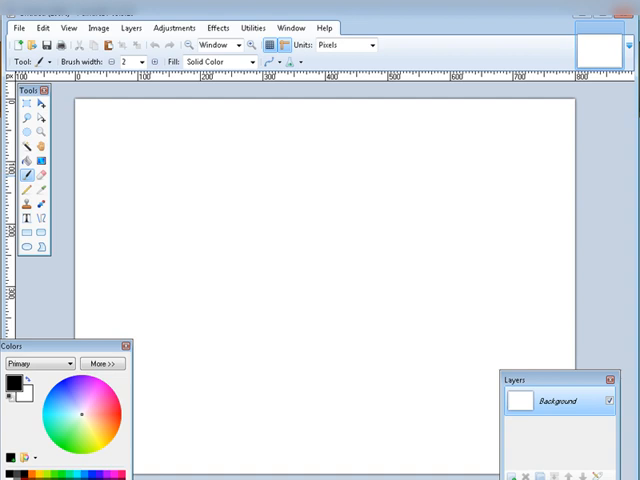
{"action": "mouse_move", "coordinate": [42, 28]}
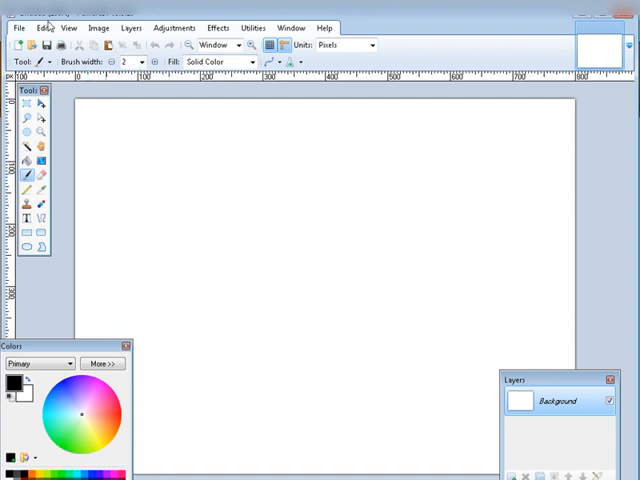
Step: Resize the blank image to 250 by 85 pixels, with aspect ratio unlocked
{"action": "left_click", "coordinate": [98, 27]}
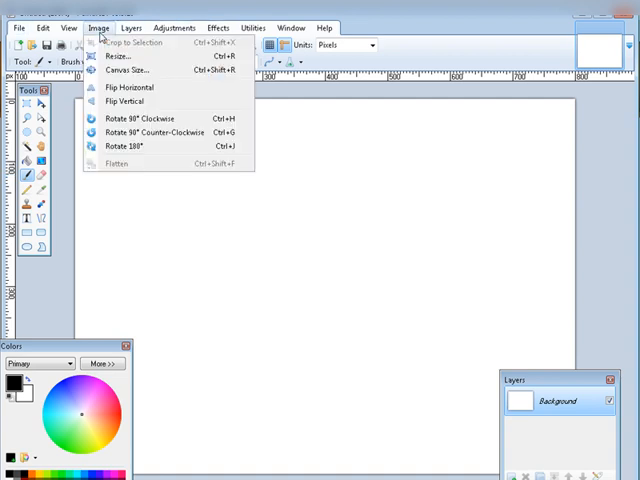
{"action": "left_click", "coordinate": [117, 56]}
{"action": "type", "text": "85"}
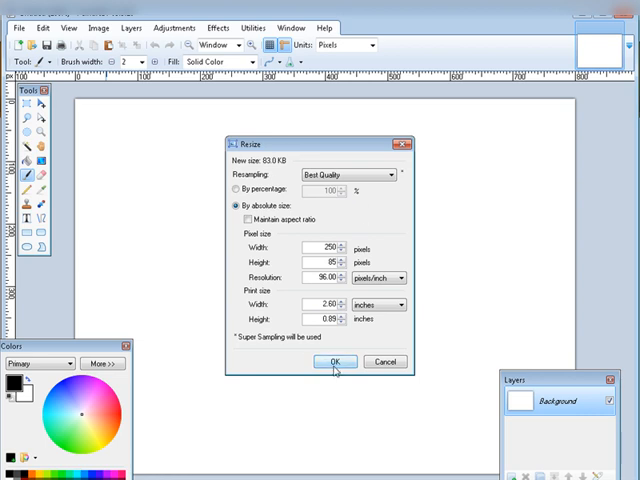
{"action": "left_click", "coordinate": [335, 361]}
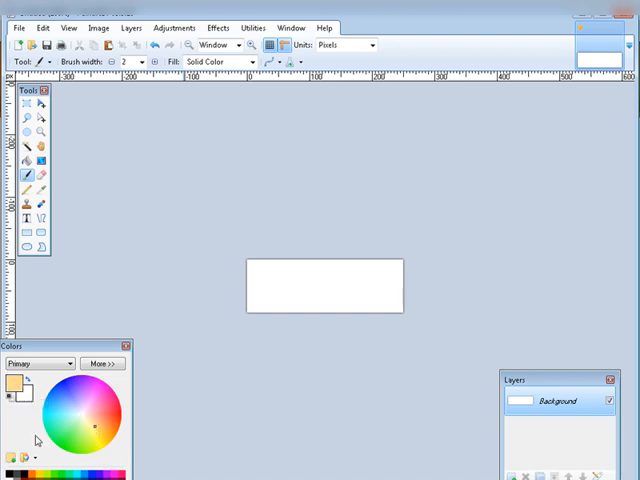
Step: Pick a golden yellow primary colour in the Colors palette's colour wheel
{"action": "left_click", "coordinate": [102, 362]}
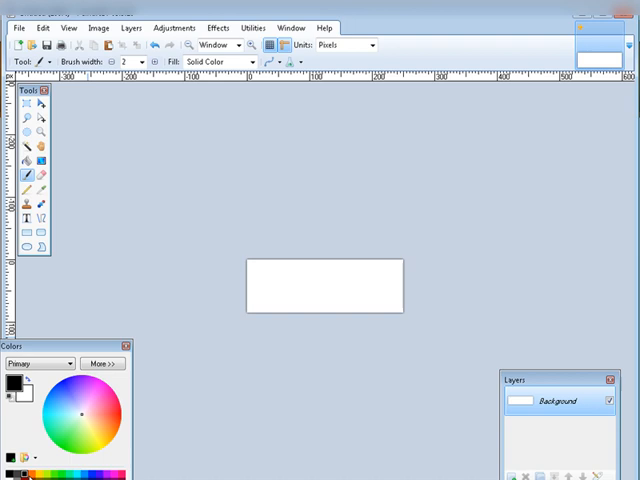
{"action": "mouse_move", "coordinate": [25, 459]}
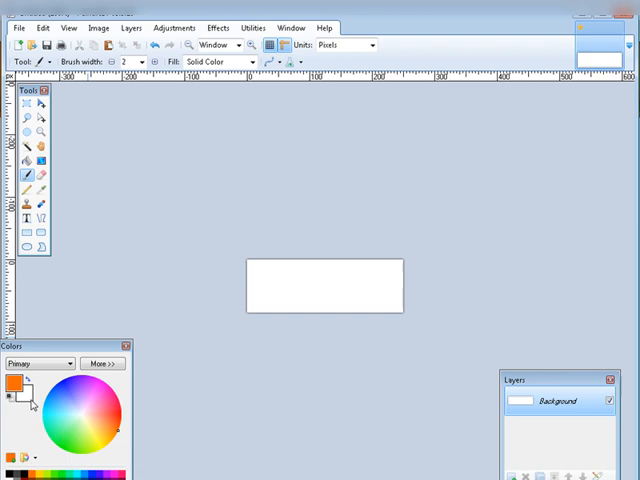
{"action": "mouse_move", "coordinate": [213, 192]}
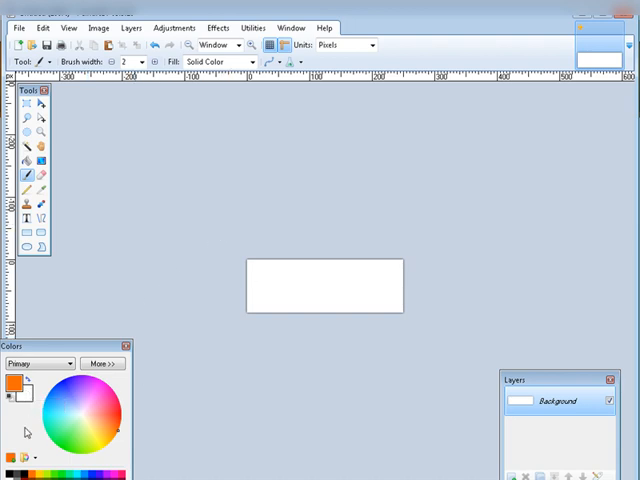
{"action": "mouse_move", "coordinate": [28, 431]}
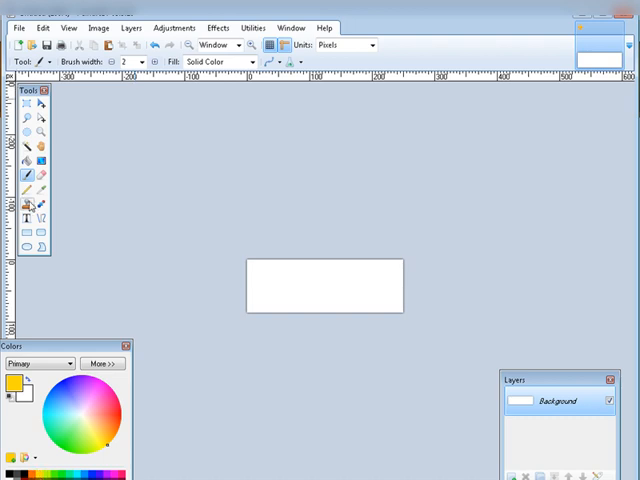
Step: Fill the 250 by 85 canvas with golden yellow using the Paint Bucket
{"action": "left_click", "coordinate": [26, 160]}
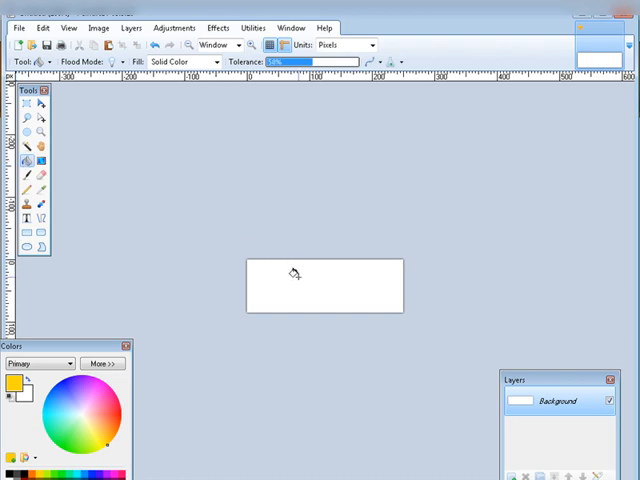
{"action": "left_click", "coordinate": [288, 272]}
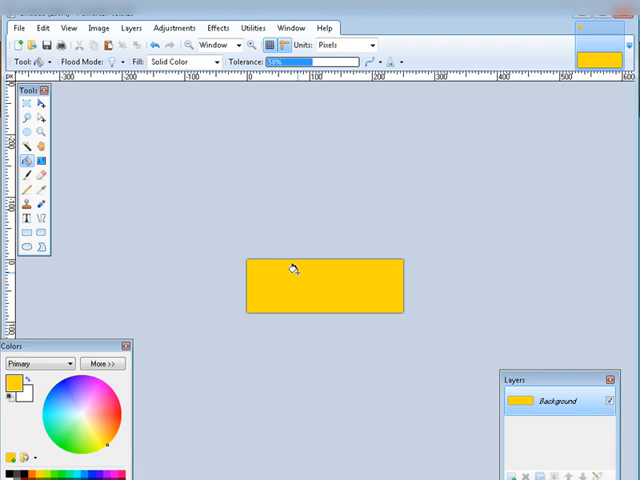
{"action": "mouse_move", "coordinate": [163, 160]}
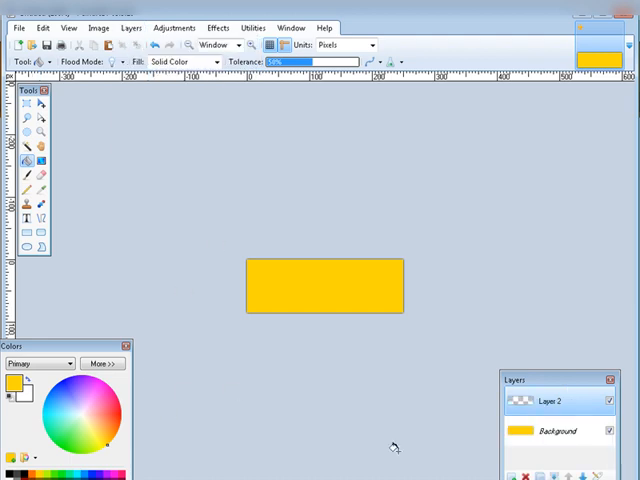
{"action": "mouse_move", "coordinate": [246, 412]}
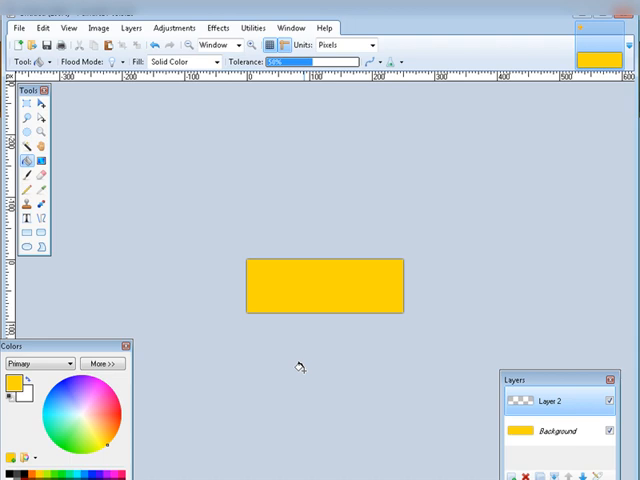
{"action": "mouse_move", "coordinate": [343, 310]}
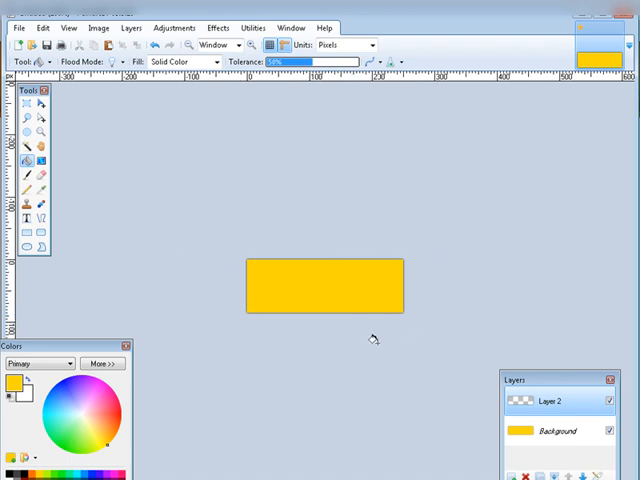
{"action": "mouse_move", "coordinate": [180, 320]}
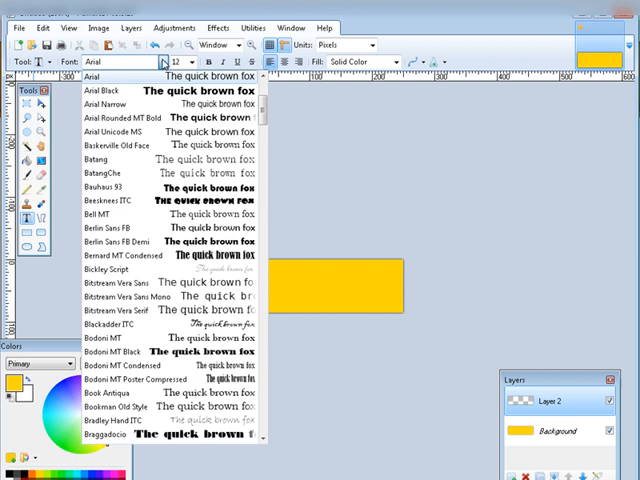
Step: Scroll through the font list to reach the Forte font
{"action": "scroll", "scroll_direction": "down", "scroll_amount": 3}
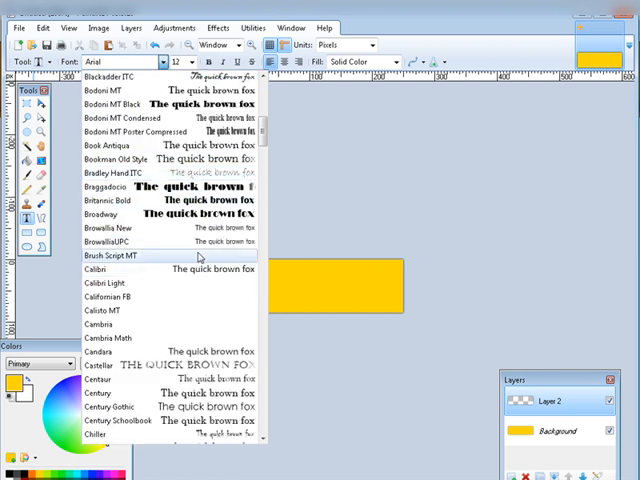
{"action": "scroll", "scroll_direction": "down", "scroll_amount": 3}
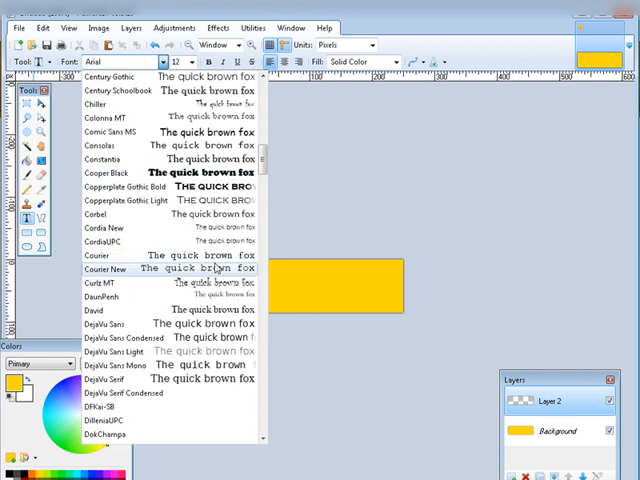
{"action": "scroll", "scroll_direction": "down", "scroll_amount": 3}
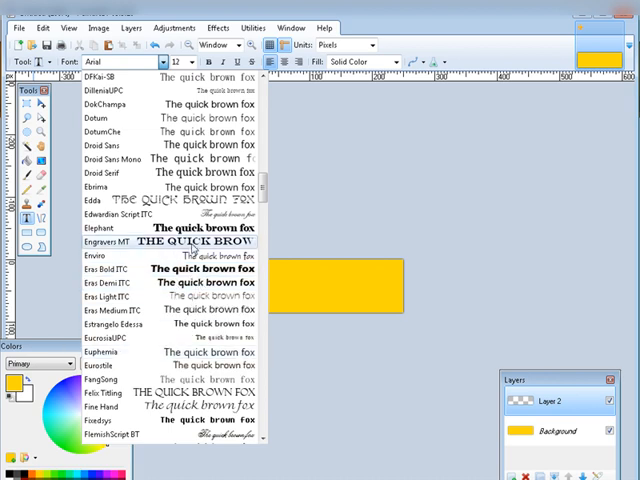
{"action": "scroll", "scroll_direction": "down", "scroll_amount": 3}
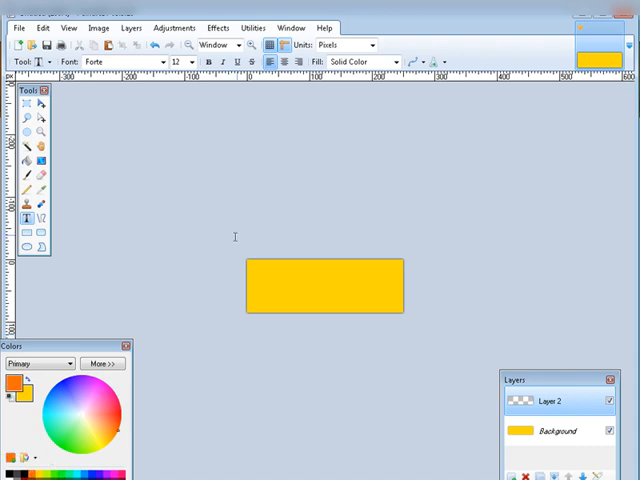
Step: Write "Joe's Poseys" on the banner in bold 22-point Forte, coloured pink
{"action": "left_click", "coordinate": [278, 291]}
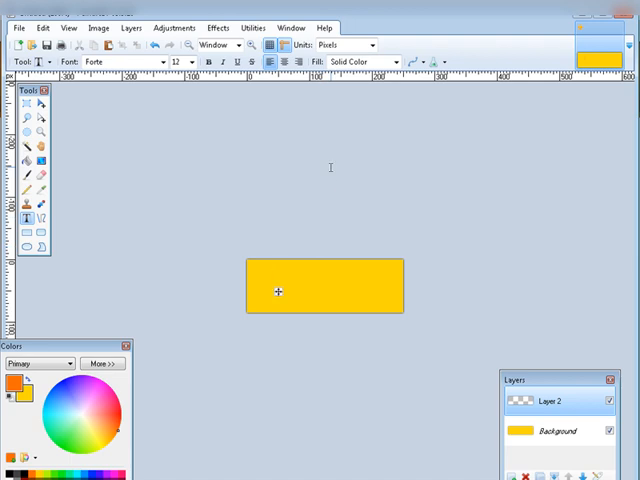
{"action": "left_click", "coordinate": [272, 288]}
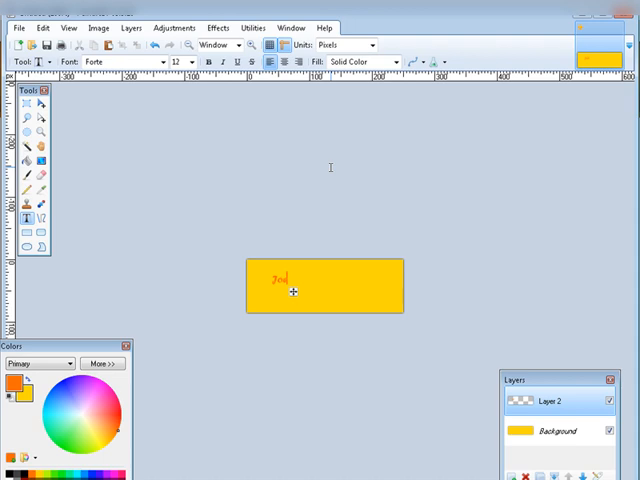
{"action": "type", "text": "ds"}
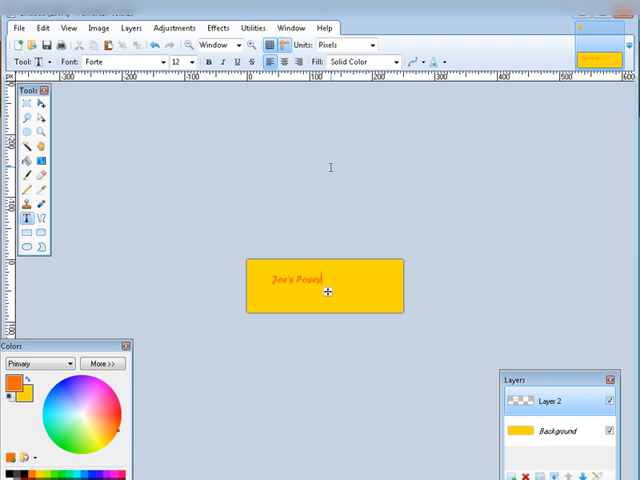
{"action": "type", "text": "ys"}
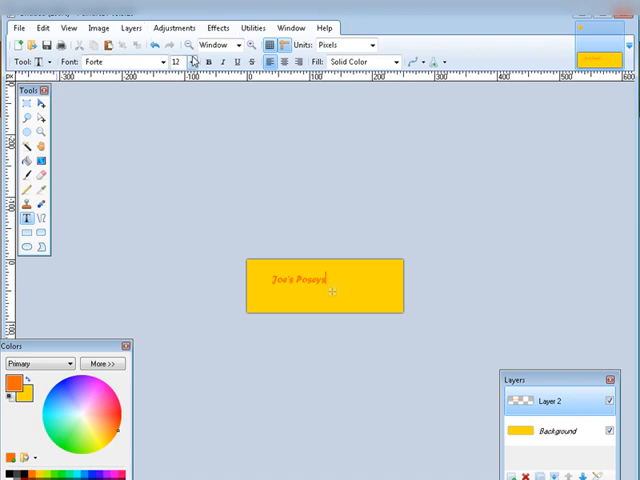
{"action": "left_click", "coordinate": [186, 62]}
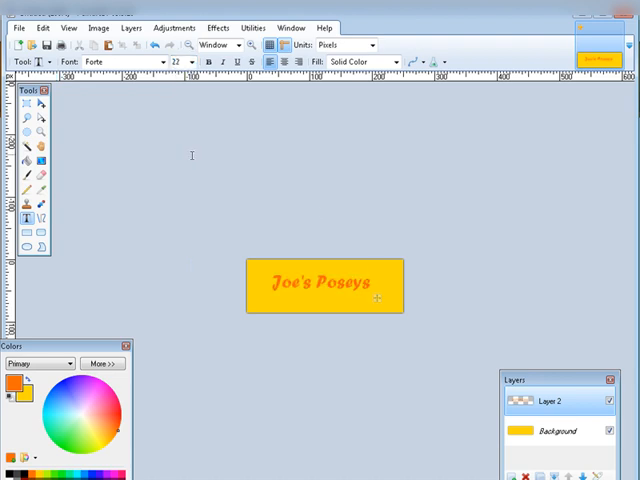
{"action": "left_click", "coordinate": [372, 283]}
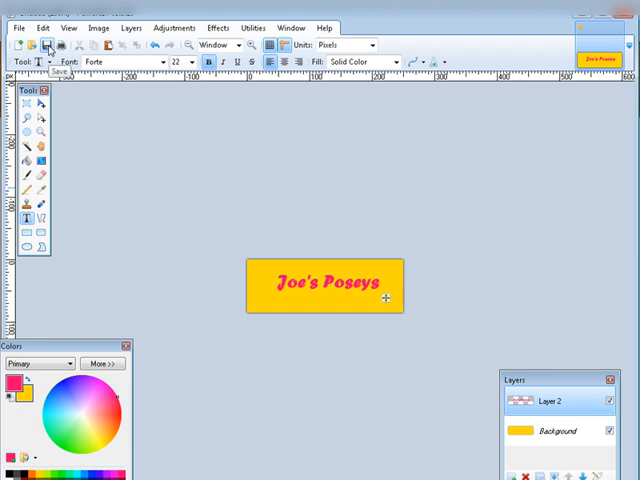
Step: Save the banner image as logo.jpg, accepting the image quality settings
{"action": "left_click", "coordinate": [48, 47]}
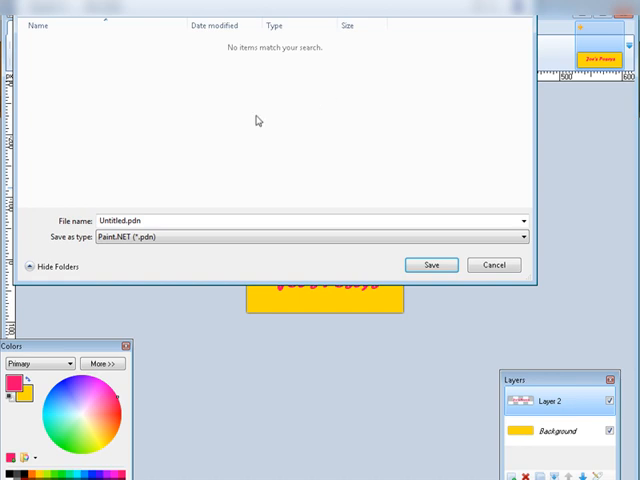
{"action": "left_click", "coordinate": [135, 221]}
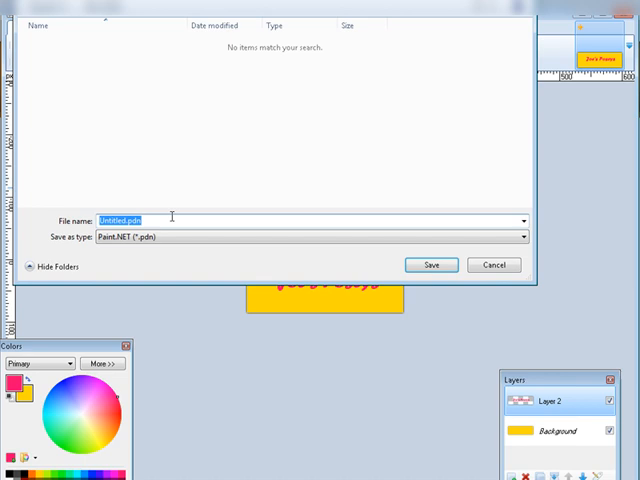
{"action": "type", "text": "lo"}
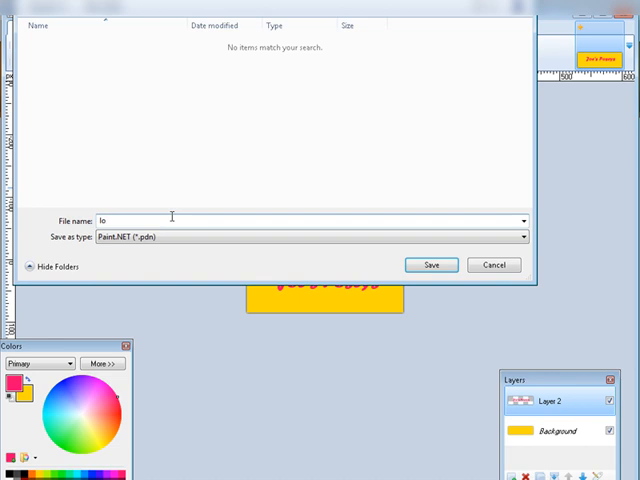
{"action": "left_click", "coordinate": [430, 264]}
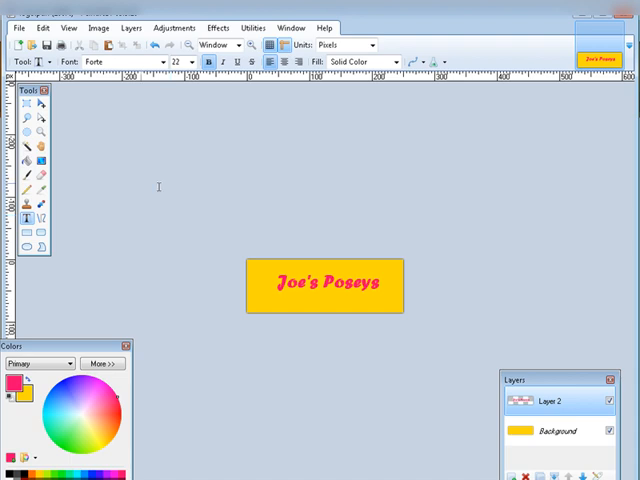
{"action": "left_click", "coordinate": [16, 27]}
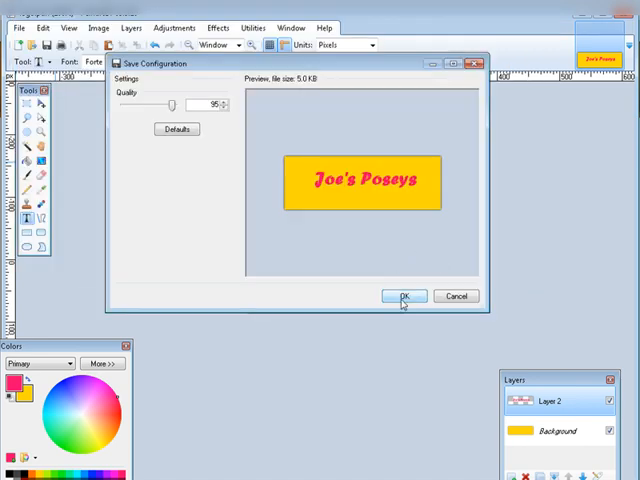
{"action": "left_click", "coordinate": [404, 296]}
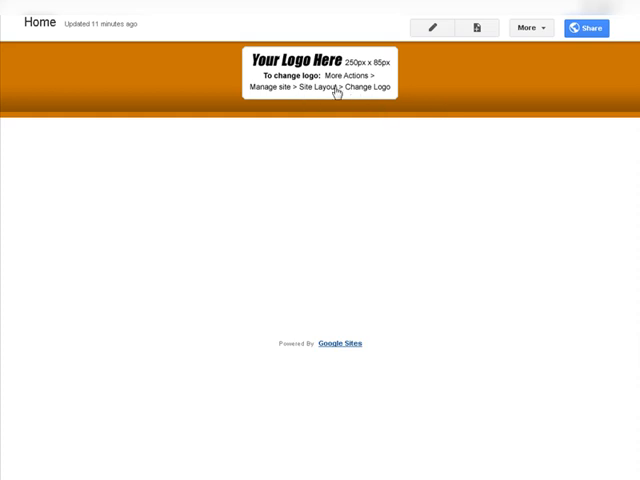
{"action": "mouse_move", "coordinate": [530, 27]}
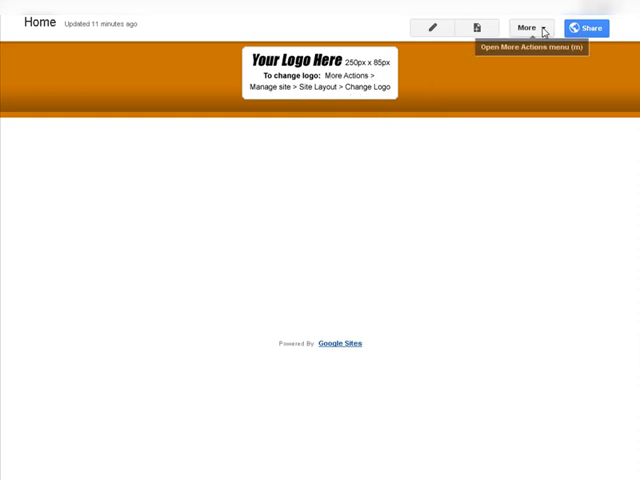
Step: Choose Edit site layout from the More menu's Site actions
{"action": "left_click", "coordinate": [530, 27]}
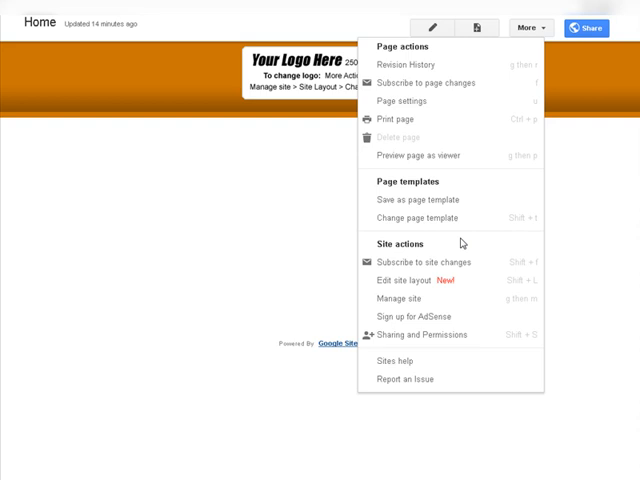
{"action": "mouse_move", "coordinate": [404, 279]}
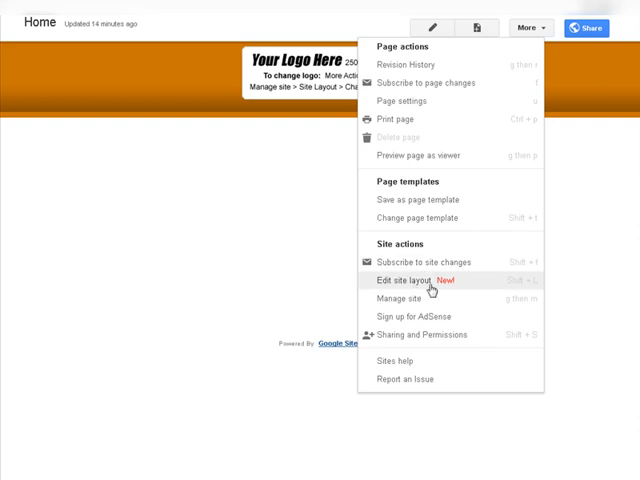
{"action": "left_click", "coordinate": [407, 279]}
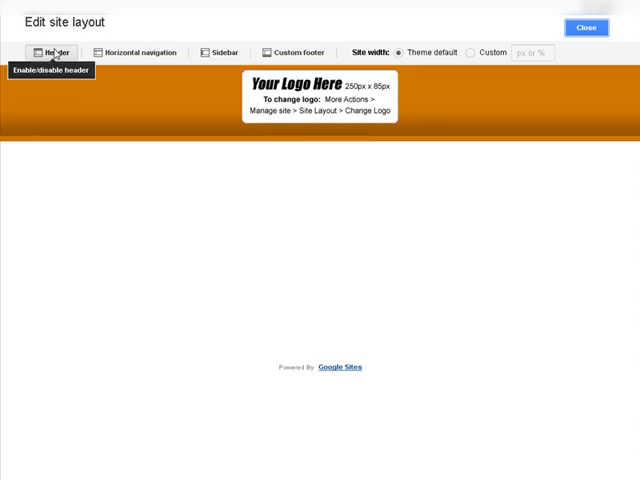
{"action": "mouse_move", "coordinate": [88, 62]}
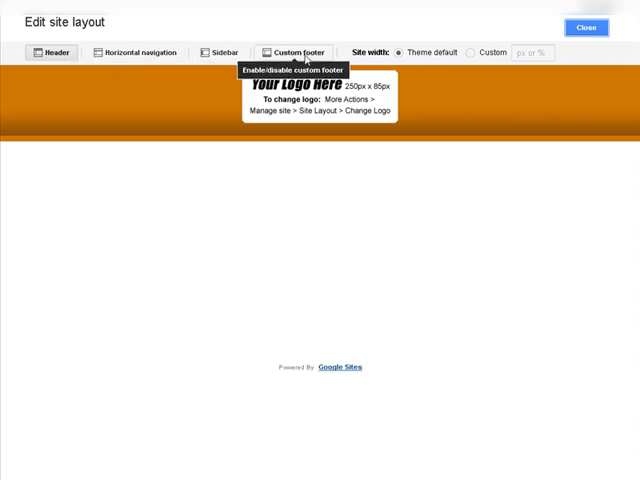
{"action": "mouse_move", "coordinate": [513, 69]}
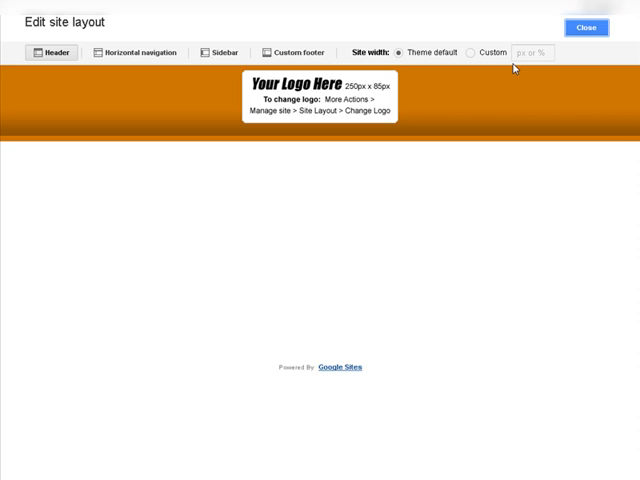
{"action": "mouse_move", "coordinate": [460, 65]}
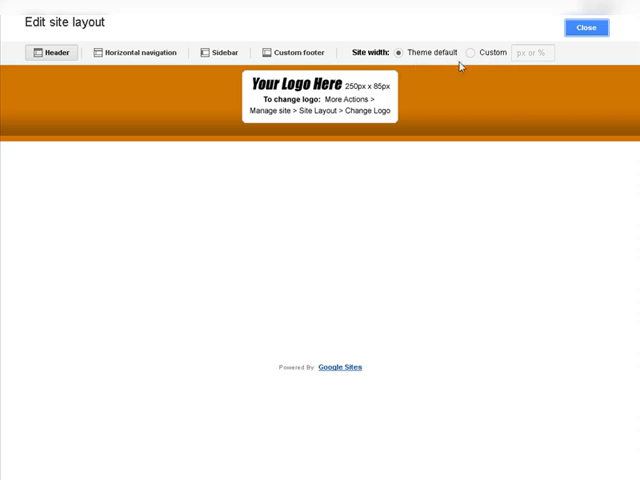
{"action": "mouse_move", "coordinate": [320, 100]}
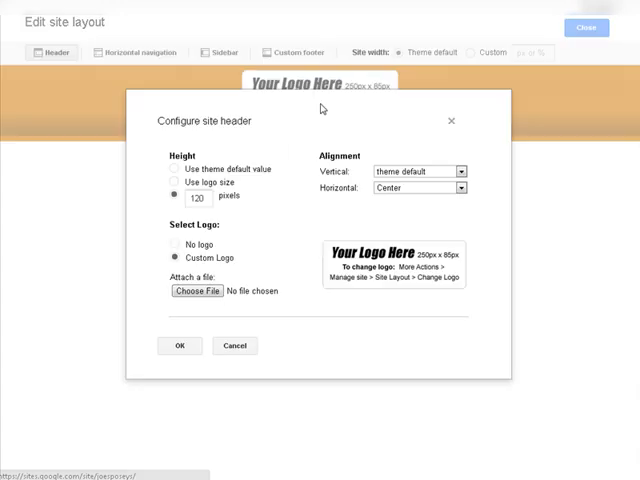
{"action": "mouse_move", "coordinate": [335, 223]}
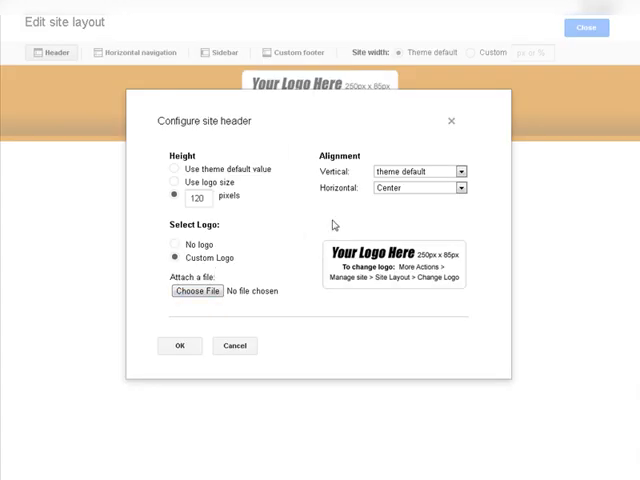
{"action": "mouse_move", "coordinate": [351, 220]}
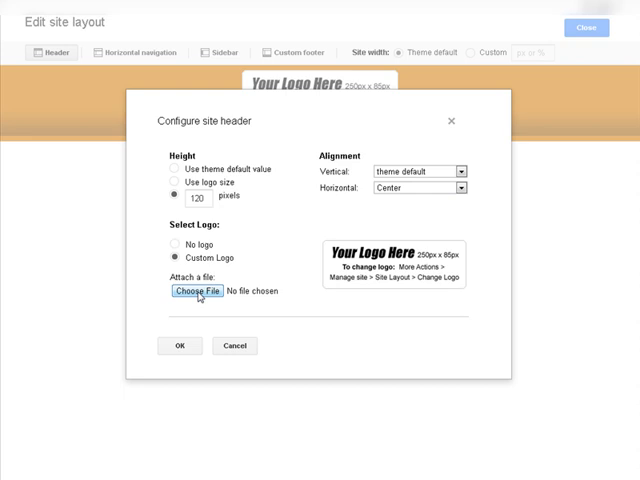
Step: In Configure site header, start choosing a custom logo file
{"action": "left_click", "coordinate": [196, 291]}
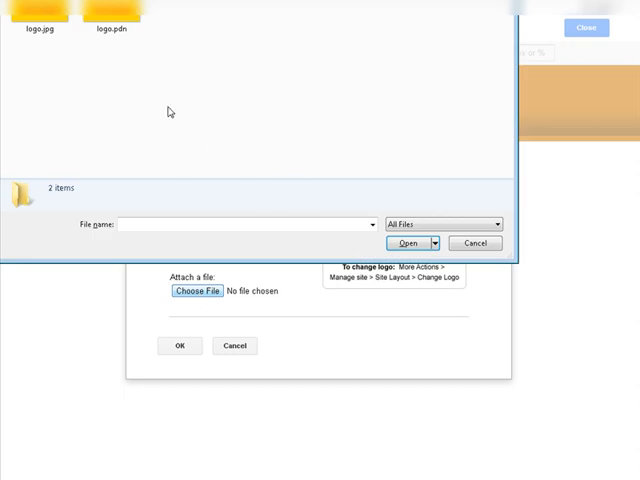
Step: Select logo.jpg in the file dialog and attach it as the logo
{"action": "left_click", "coordinate": [37, 20]}
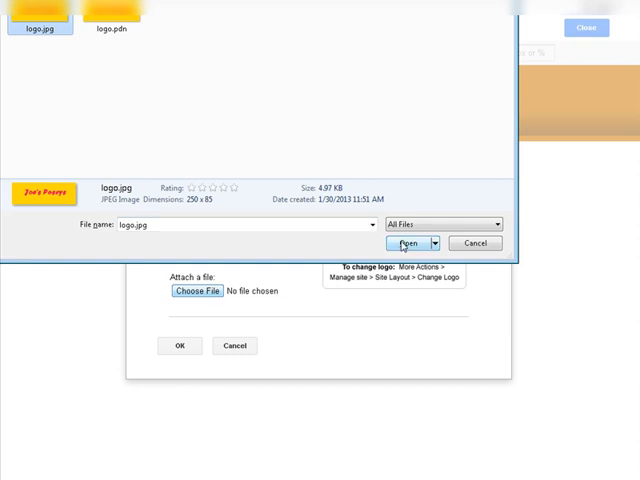
{"action": "left_click", "coordinate": [405, 243]}
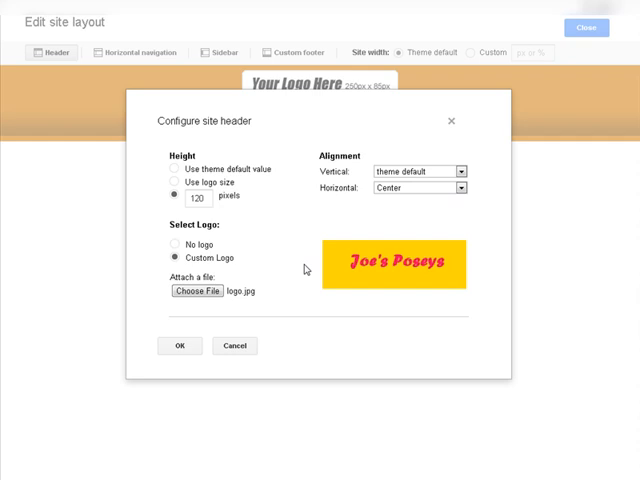
{"action": "mouse_move", "coordinate": [105, 199]}
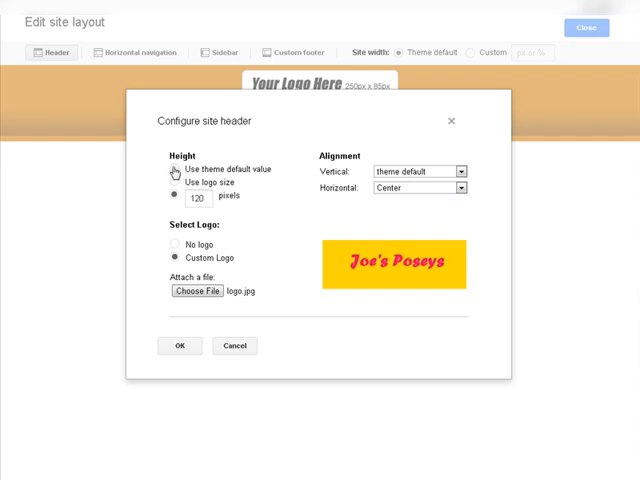
Step: Use the theme default logo height, apply the header, and close layout editing
{"action": "left_click", "coordinate": [174, 169]}
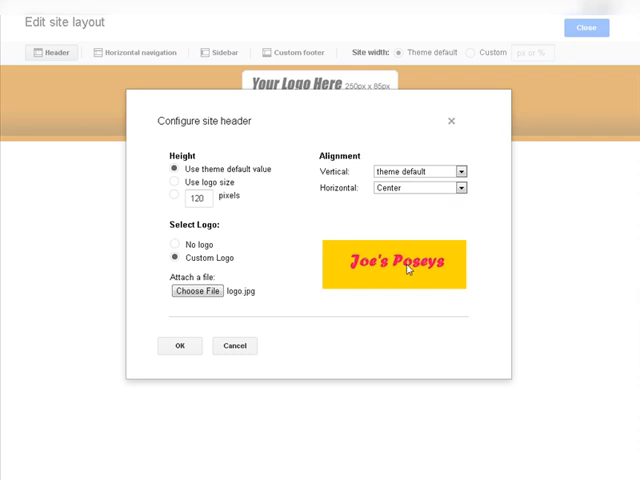
{"action": "mouse_move", "coordinate": [262, 322]}
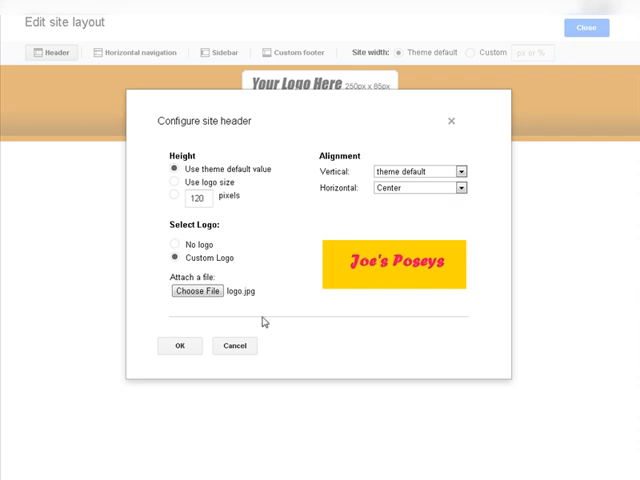
{"action": "left_click", "coordinate": [234, 345]}
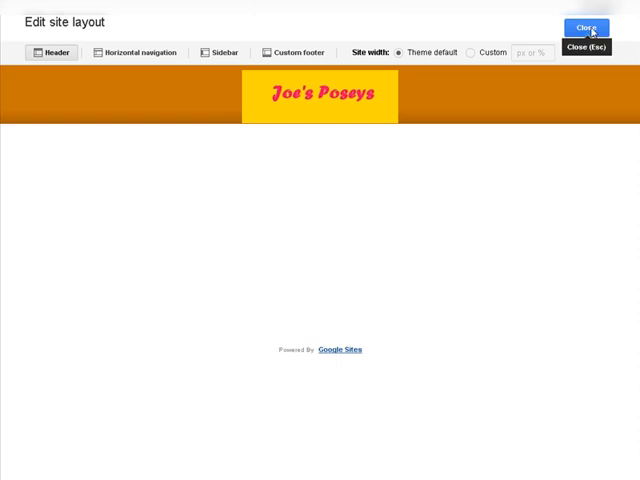
{"action": "mouse_move", "coordinate": [570, 192]}
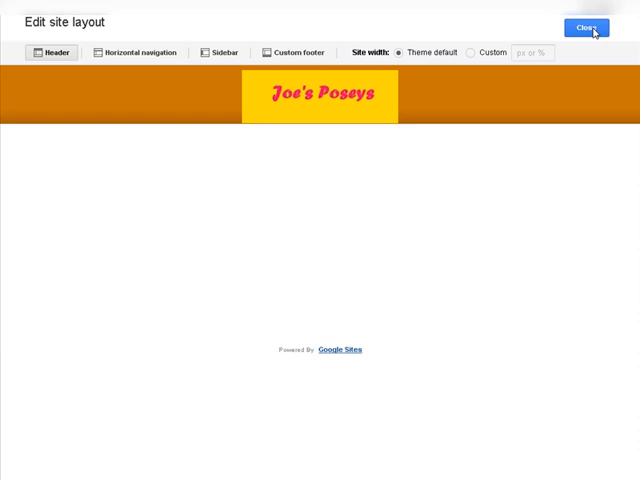
{"action": "left_click", "coordinate": [585, 27]}
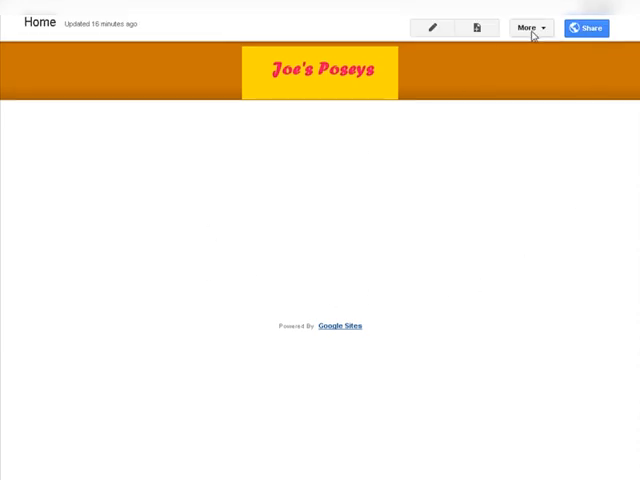
Step: Open the Manage site settings for Joe's Poseys from the More menu
{"action": "left_click", "coordinate": [529, 27]}
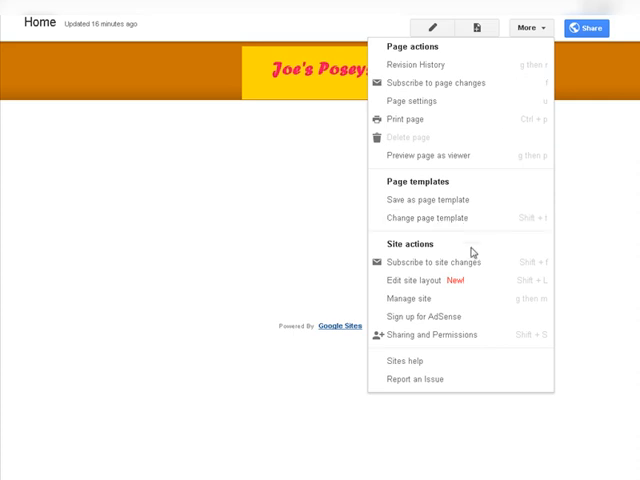
{"action": "left_click", "coordinate": [417, 64]}
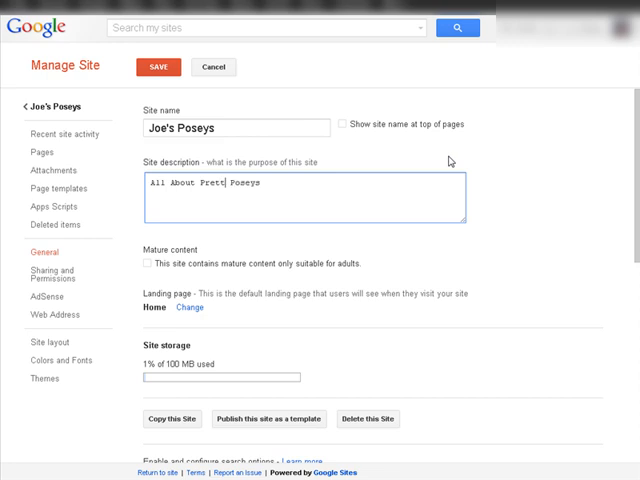
Step: Finish the 'All About Pretty Poseys' description, enable mobile auto-adjust, and limit site activity to collaborators
{"action": "type", "text": "y"}
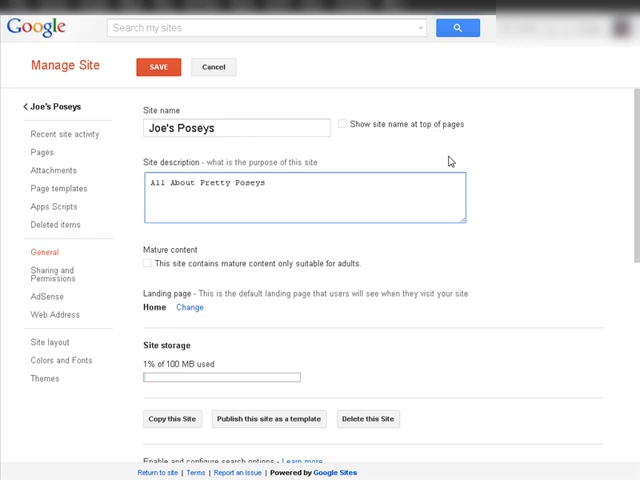
{"action": "scroll", "scroll_direction": "down", "scroll_amount": 3}
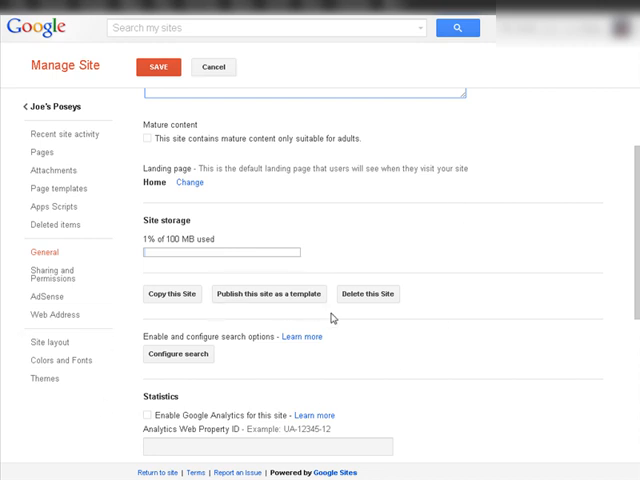
{"action": "scroll", "scroll_direction": "down", "scroll_amount": 3}
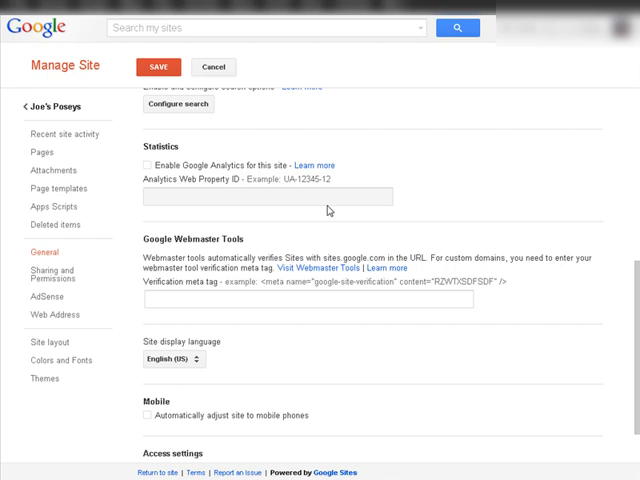
{"action": "mouse_move", "coordinate": [388, 193]}
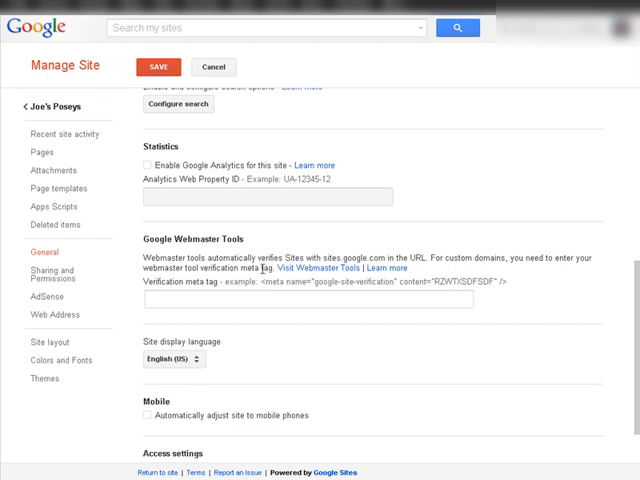
{"action": "scroll", "scroll_direction": "down", "scroll_amount": 3}
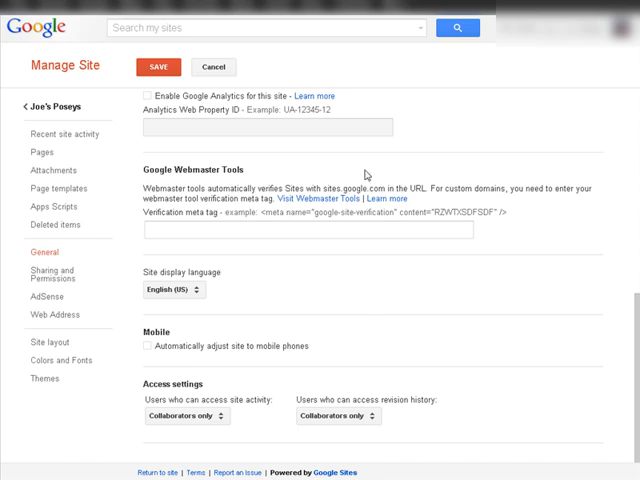
{"action": "mouse_move", "coordinate": [340, 323]}
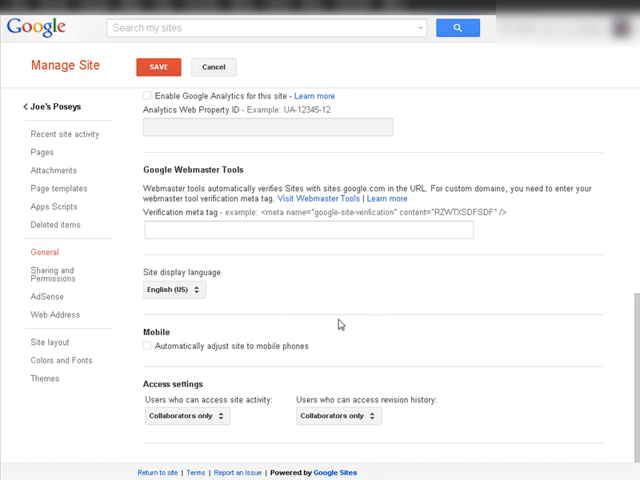
{"action": "mouse_move", "coordinate": [403, 323]}
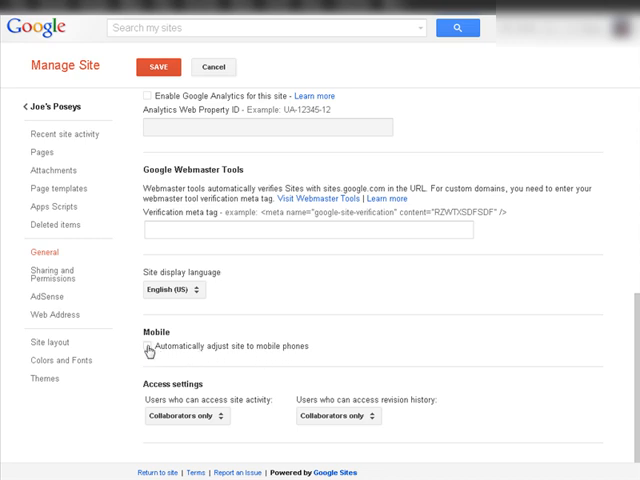
{"action": "left_click", "coordinate": [146, 346]}
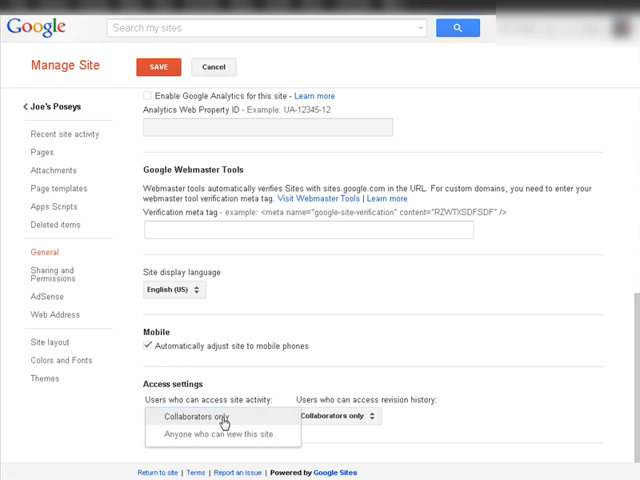
{"action": "left_click", "coordinate": [193, 416]}
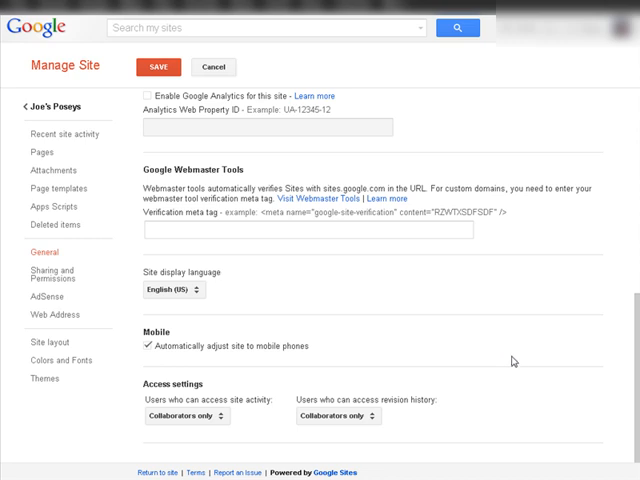